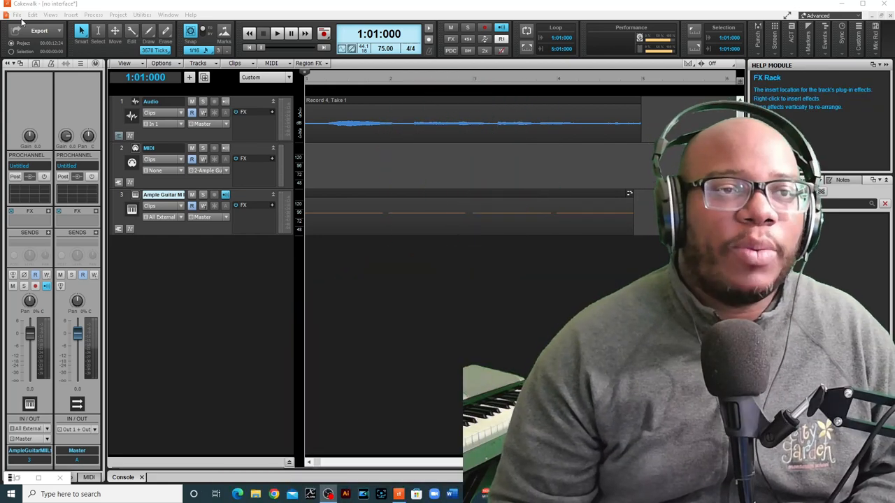
Step: Browse the File and Edit menus and bring up the program Preferences from Edit
{"action": "left_click", "coordinate": [11, 14]}
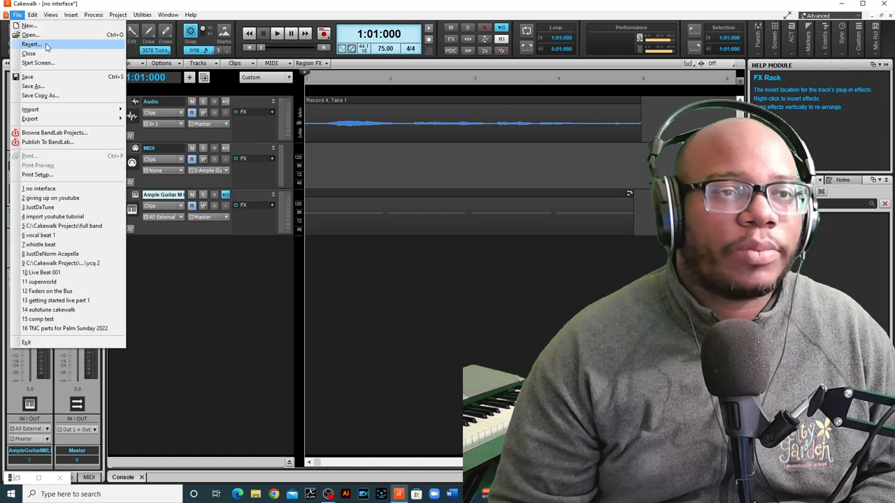
{"action": "left_click", "coordinate": [31, 14]}
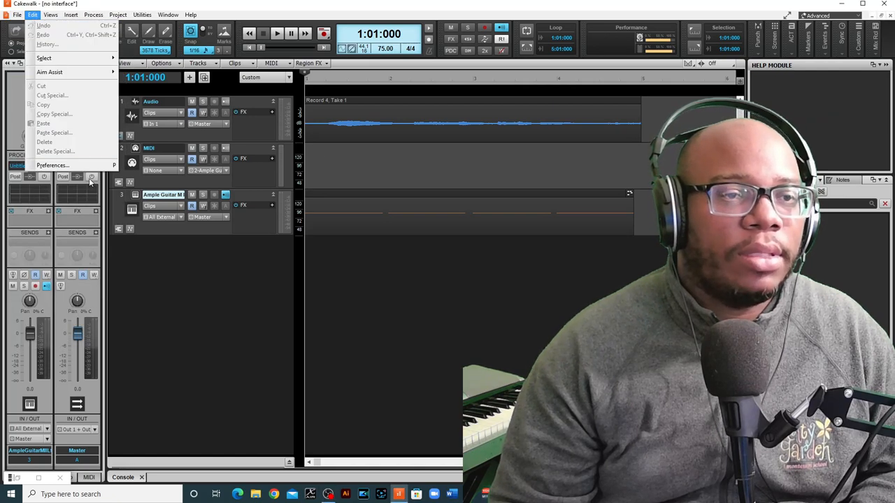
{"action": "left_click", "coordinate": [51, 165]}
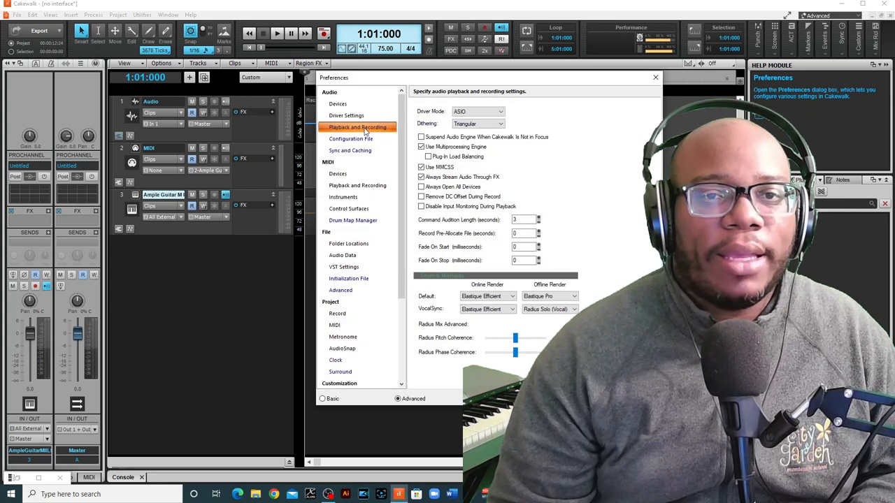
{"action": "left_click", "coordinate": [500, 112]}
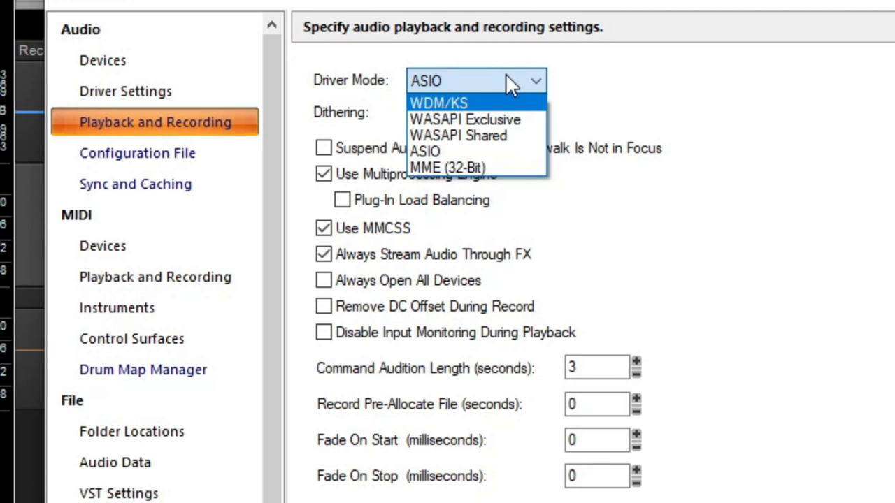
{"action": "mouse_move", "coordinate": [461, 120]}
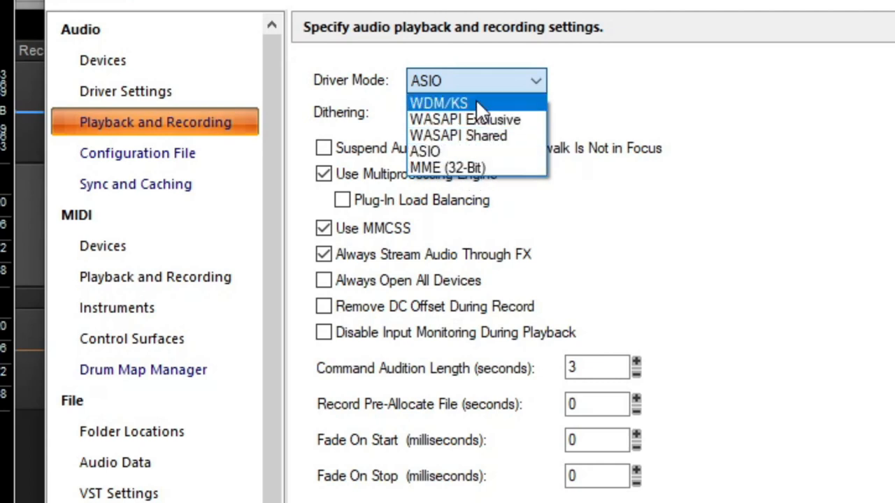
{"action": "mouse_move", "coordinate": [514, 171]}
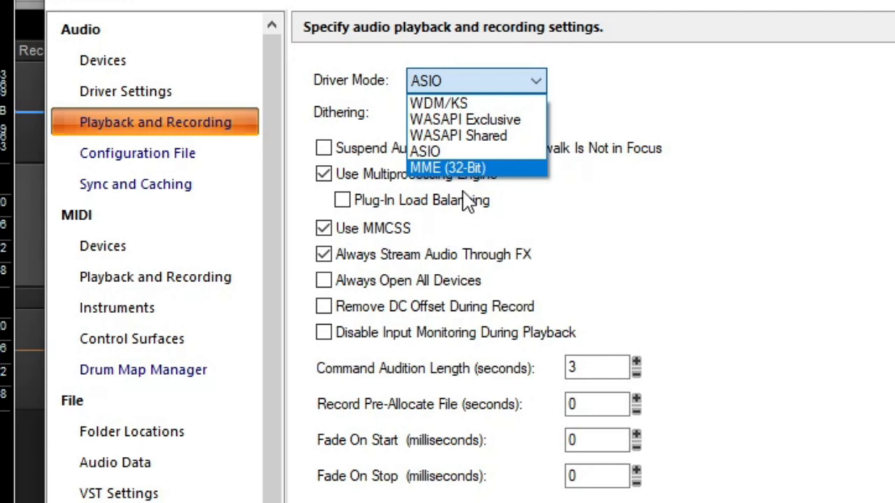
{"action": "mouse_move", "coordinate": [523, 184]}
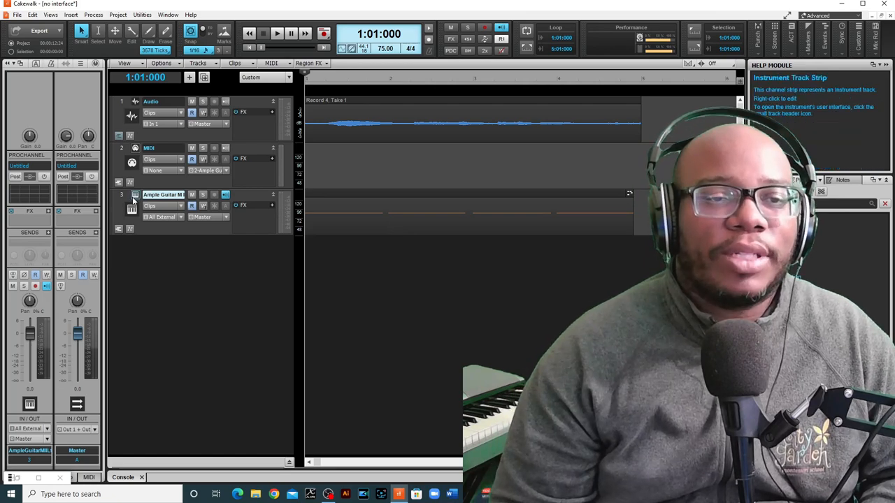
Step: Bring up the Ample Guitar M II Lite instrument window from its track icon
{"action": "left_click", "coordinate": [132, 206]}
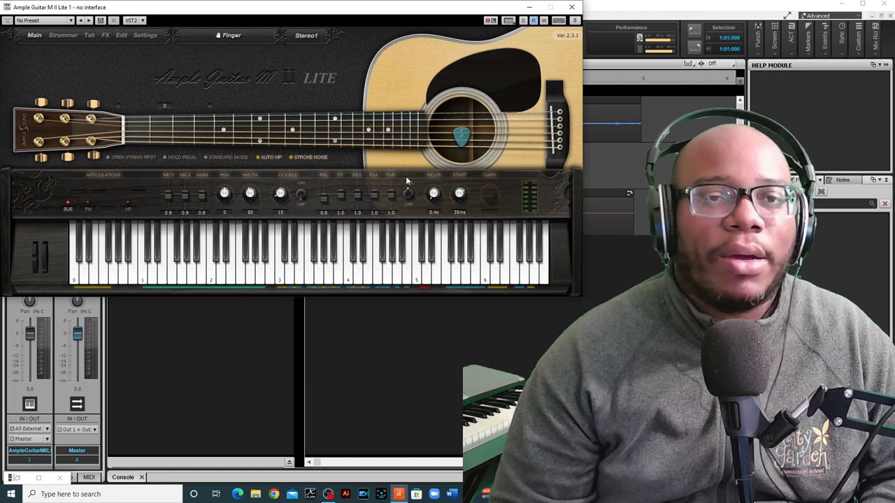
{"action": "mouse_move", "coordinate": [450, 277]}
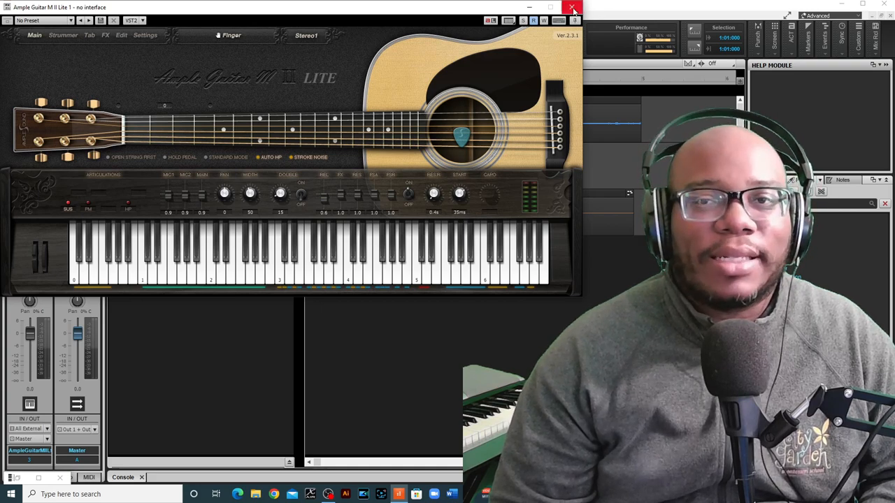
Step: Close the Ample Guitar M II Lite plugin window
{"action": "left_click", "coordinate": [573, 8]}
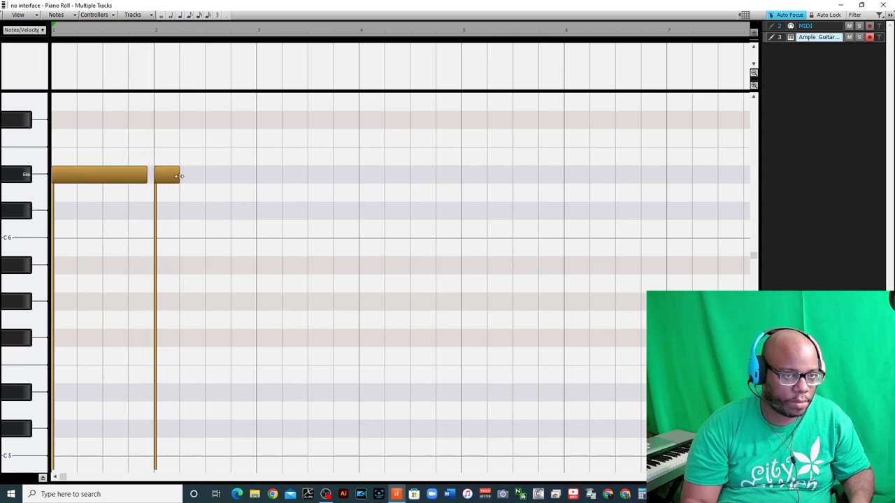
Step: Lengthen the two guitar notes into sustained notes and start recording on the armed Audio track
{"action": "left_click_drag", "start_coordinate": [179, 176], "coordinate": [246, 177]}
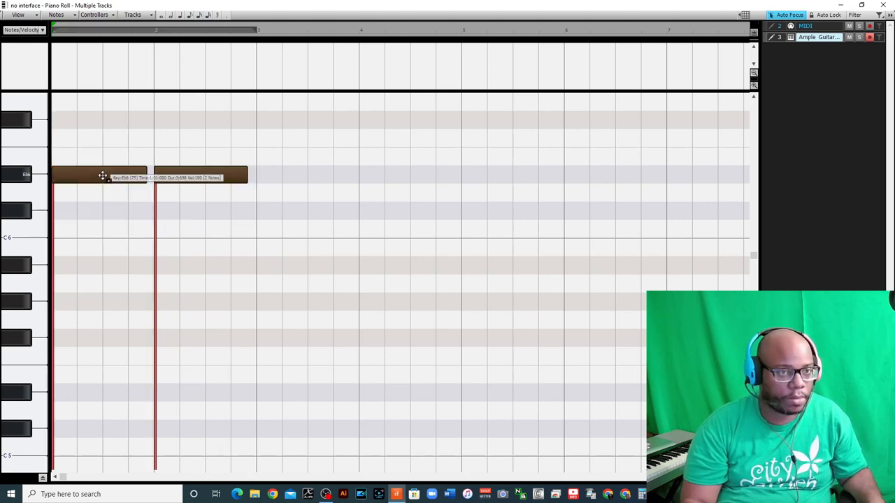
{"action": "left_click_drag", "start_coordinate": [104, 175], "coordinate": [310, 174]}
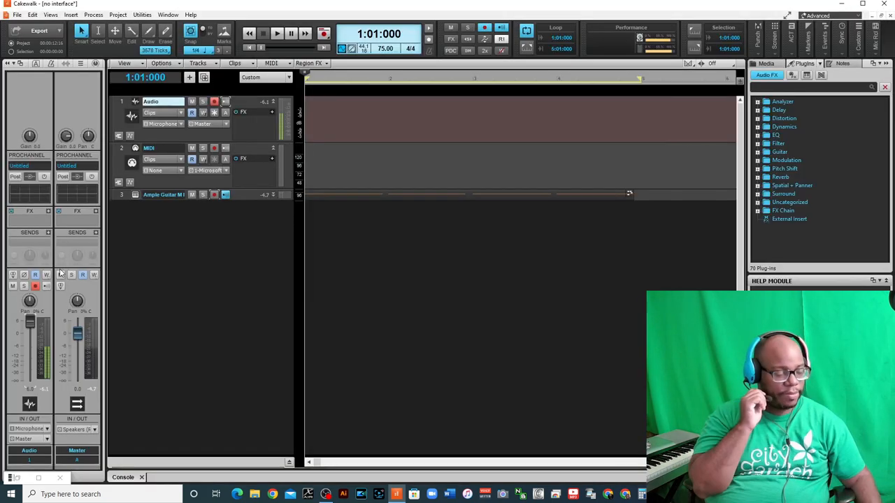
{"action": "left_click", "coordinate": [270, 33]}
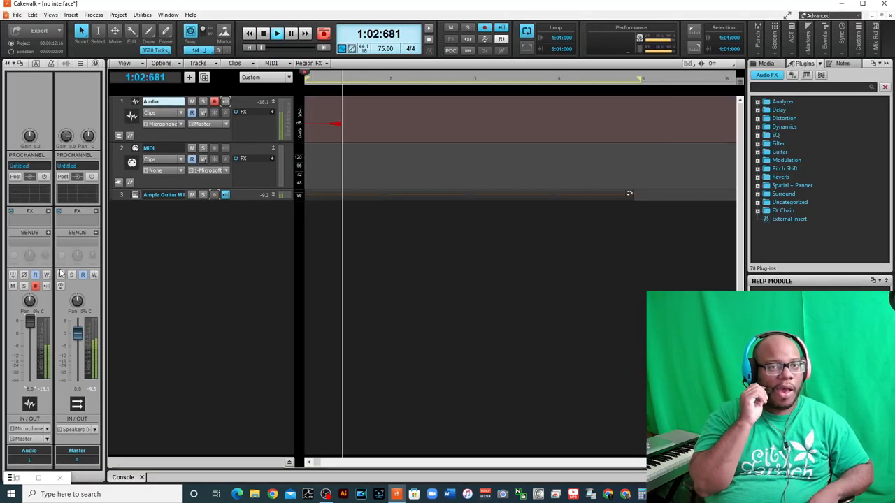